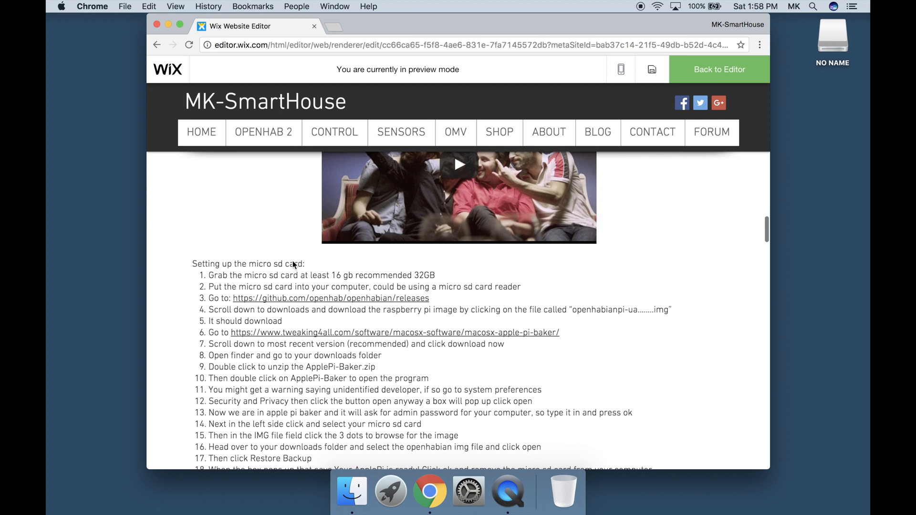
mouse_move(337, 303)
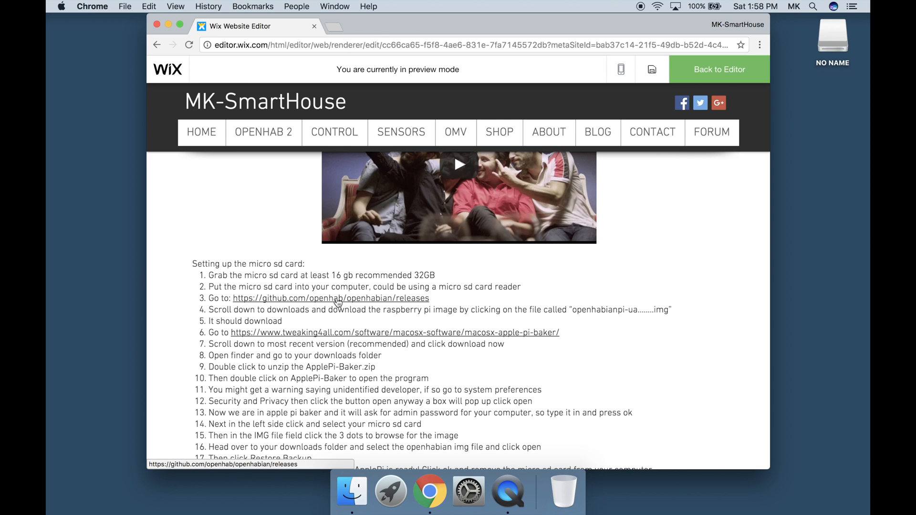
Follow the github.com/openhab/openhabian/releases link in step 3 into a new tab.
click(330, 298)
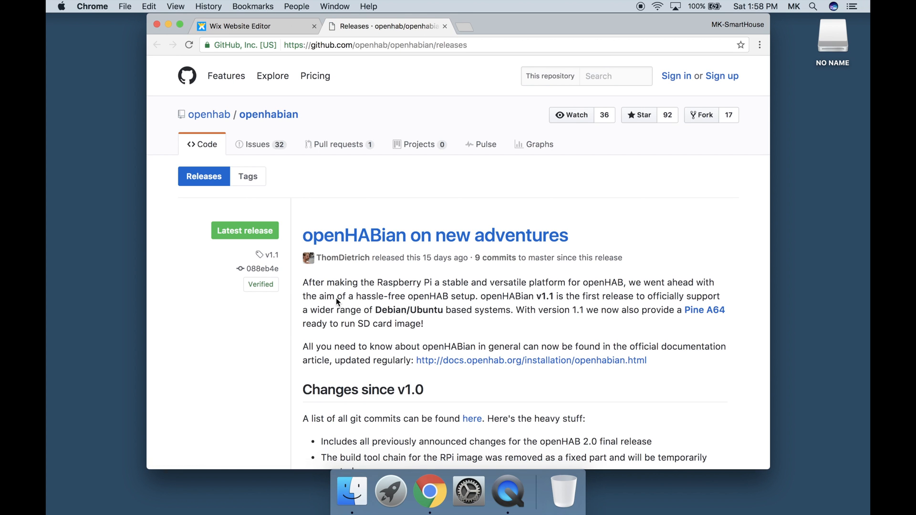